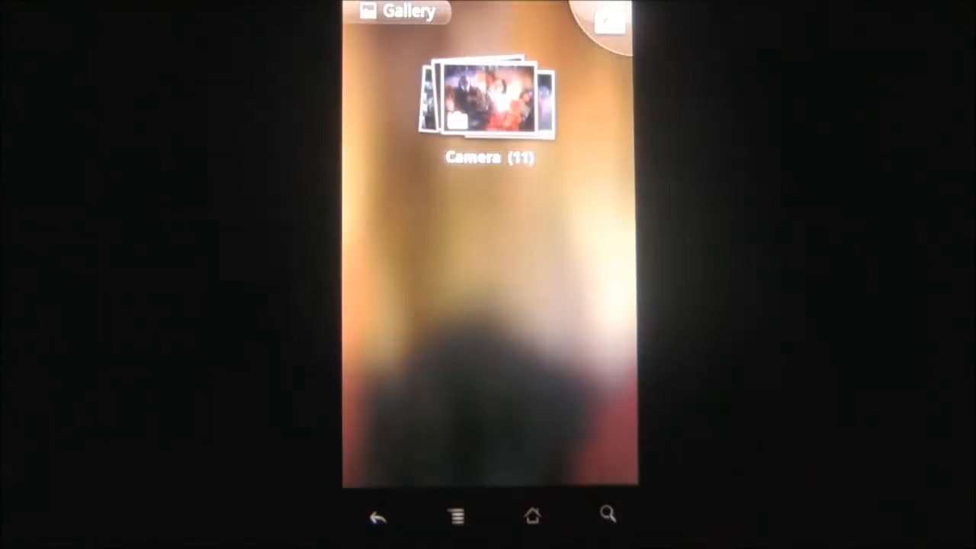
Step: Launch the Media Show app from the phone, leaving the Gallery's Camera album
{"action": "left_click", "coordinate": [490, 99]}
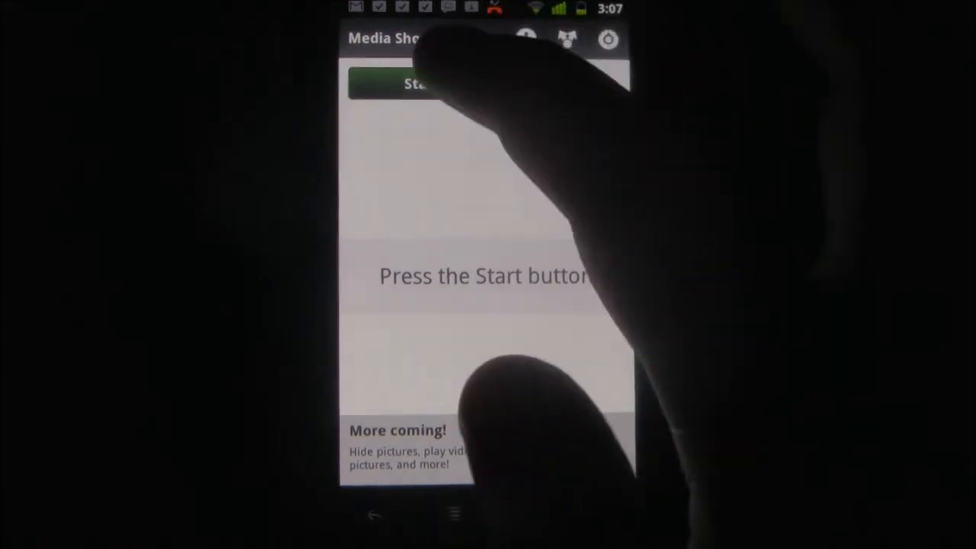
Step: Start sharing the phone's photos so the PC browser can reach the Media Show page
{"action": "left_click", "coordinate": [423, 85]}
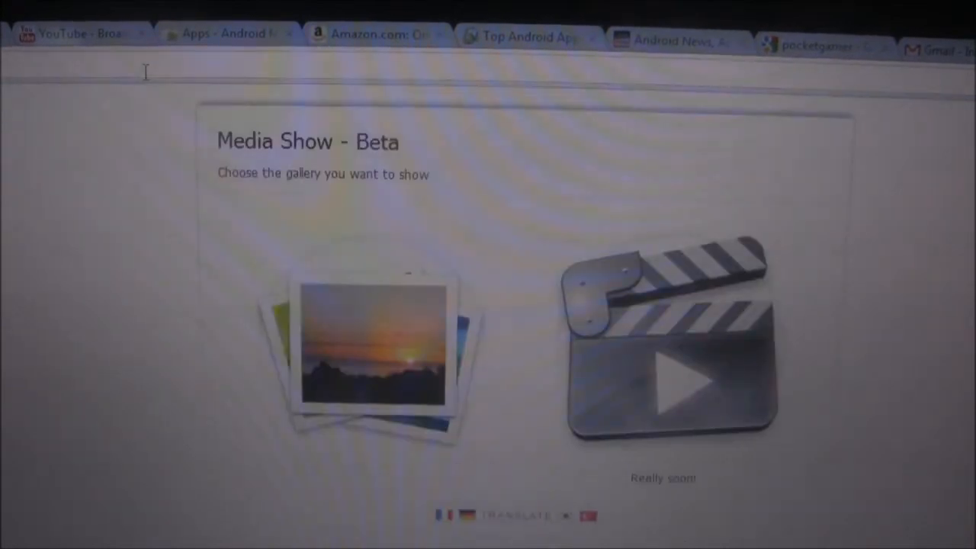
Step: View the phone's pictures gallery in the browser and advance to the Halo comic covers photo
{"action": "scroll", "scroll_direction": "down", "scroll_amount": 3}
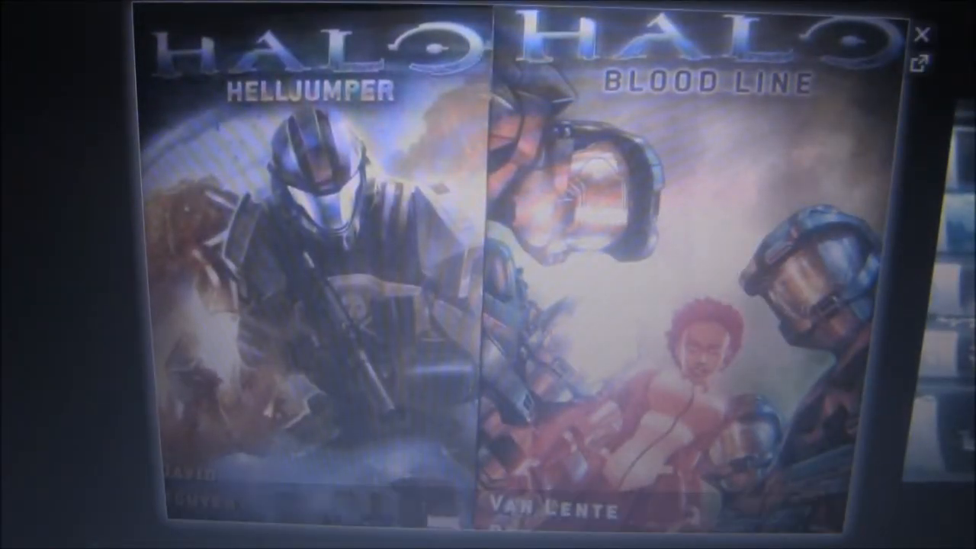
{"action": "left_click", "coordinate": [464, 482]}
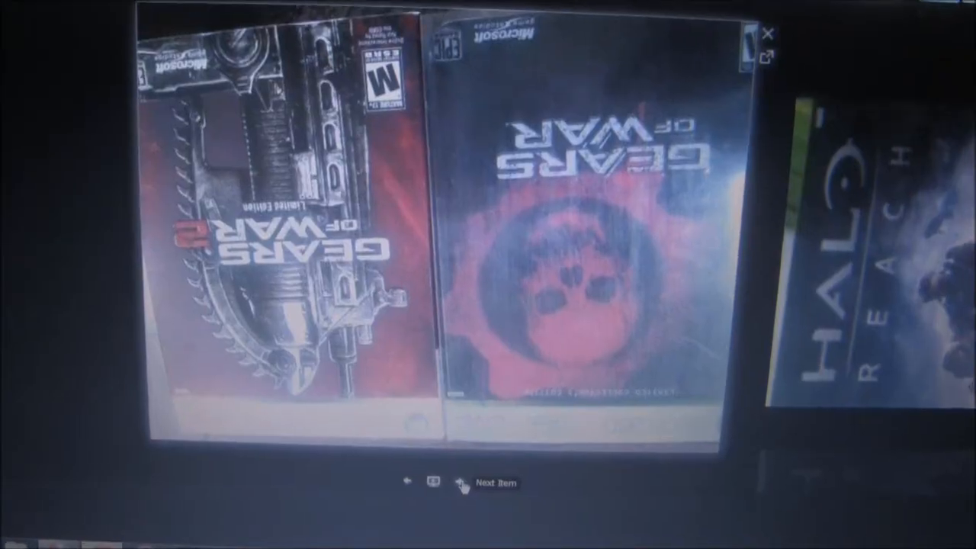
Step: Step through two more photos, then show all photos together as a thumbnail wall
{"action": "left_click", "coordinate": [439, 482]}
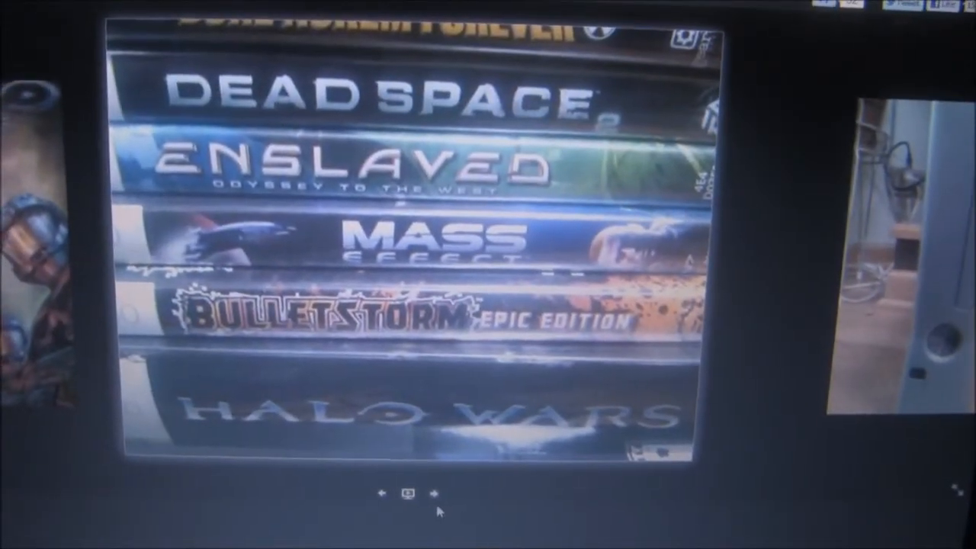
{"action": "left_click", "coordinate": [436, 494]}
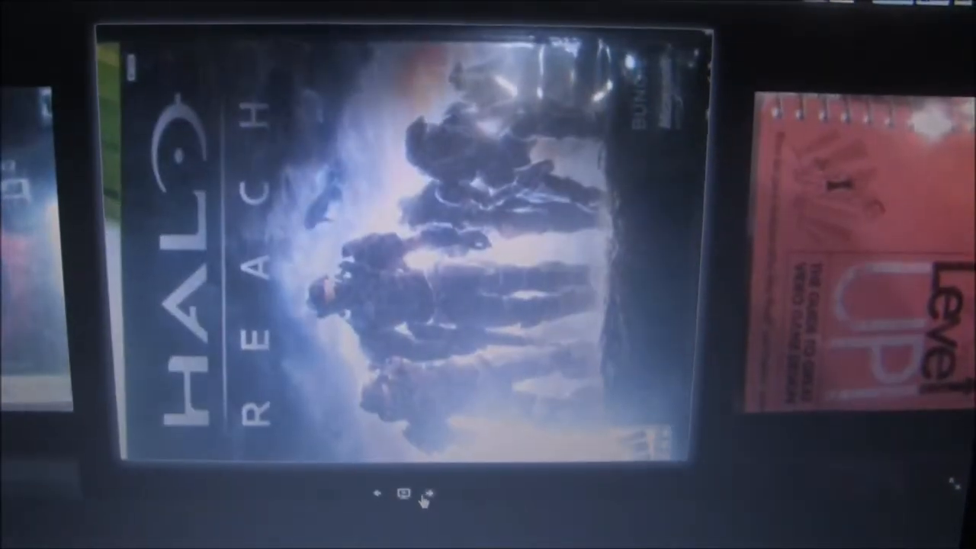
{"action": "left_click", "coordinate": [404, 494]}
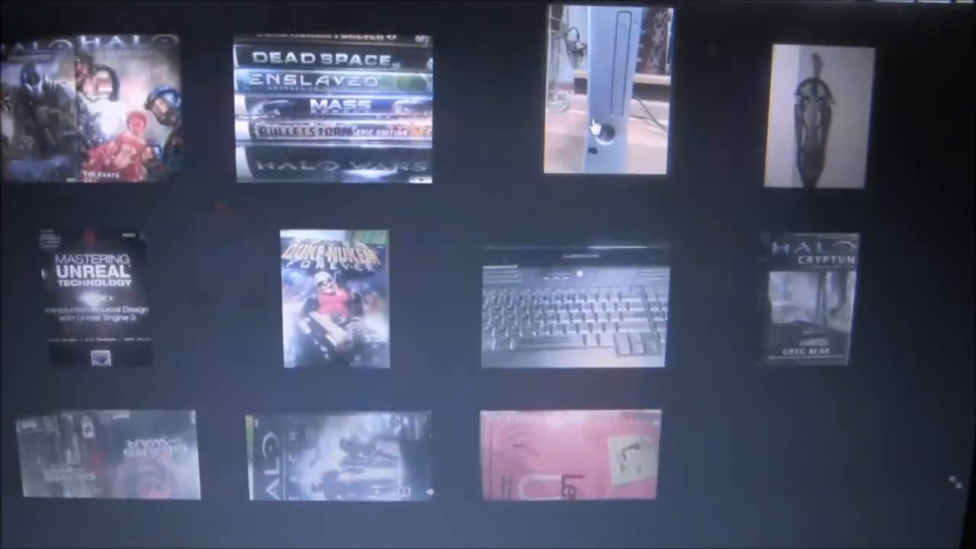
Step: Show the white Xbox 360 console photo full size from the thumbnail wall
{"action": "left_click", "coordinate": [606, 87]}
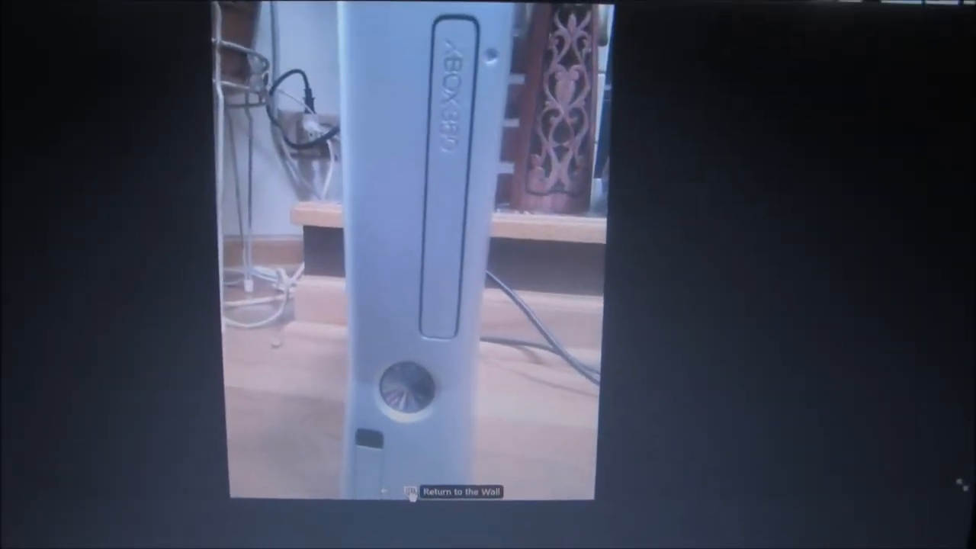